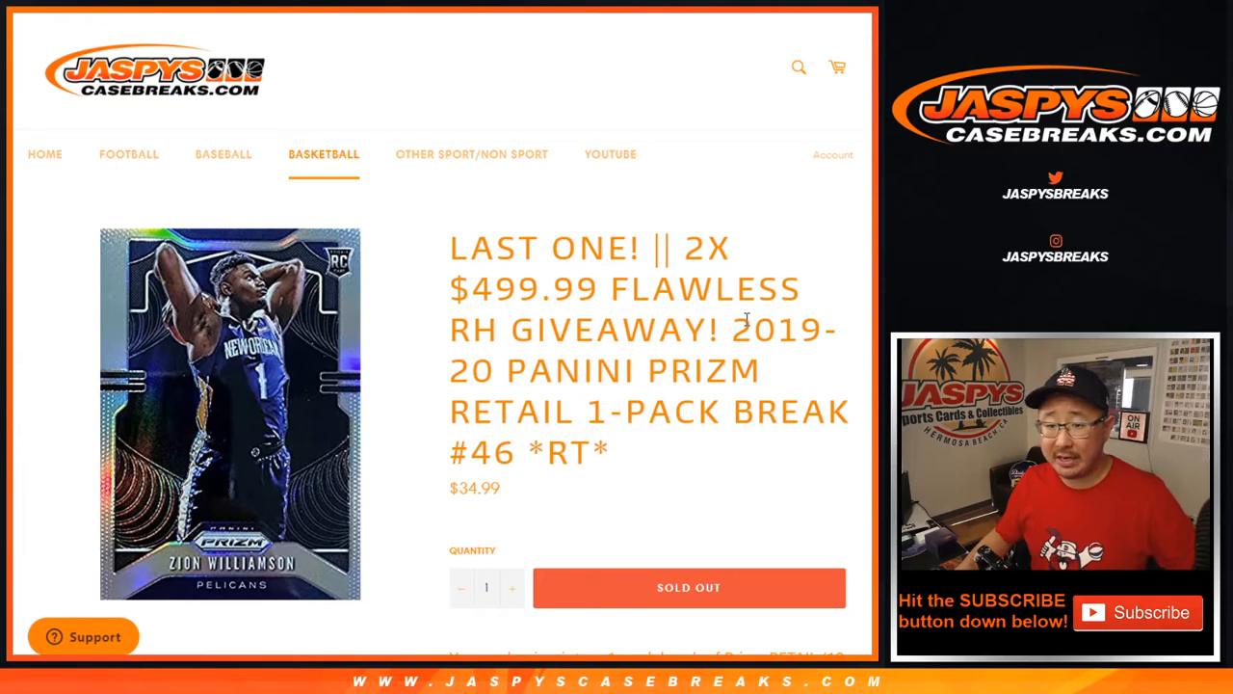
mouse_move(420, 229)
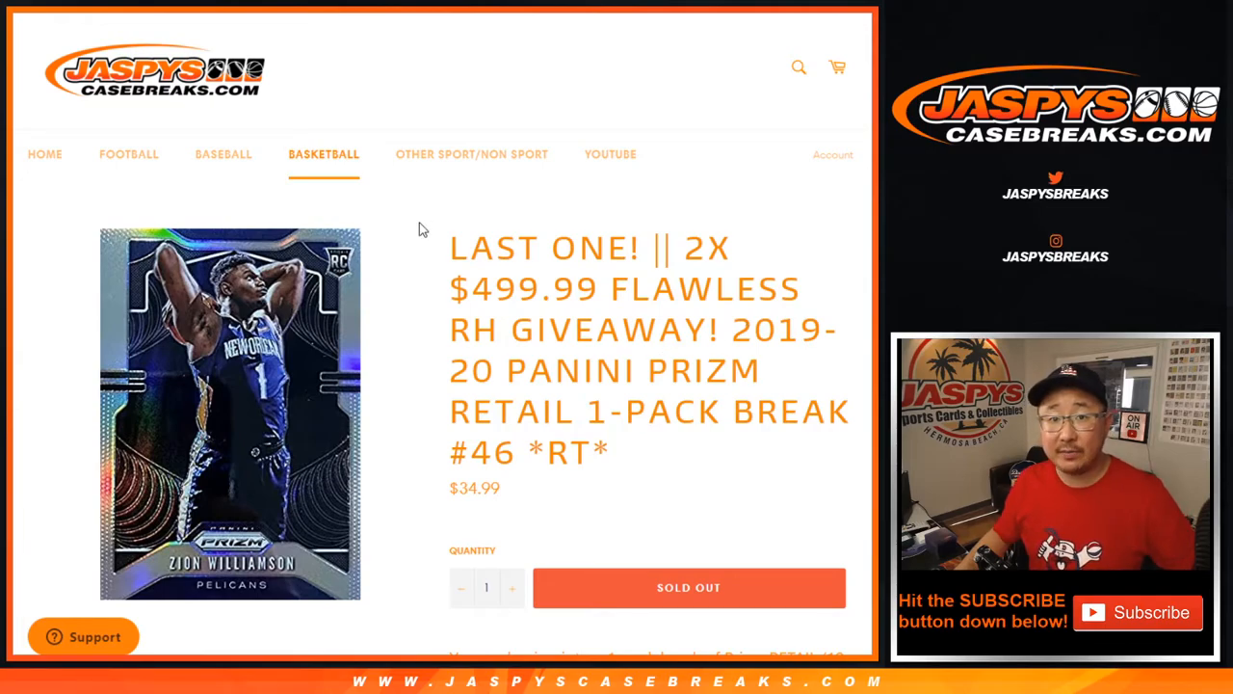
mouse_move(597, 210)
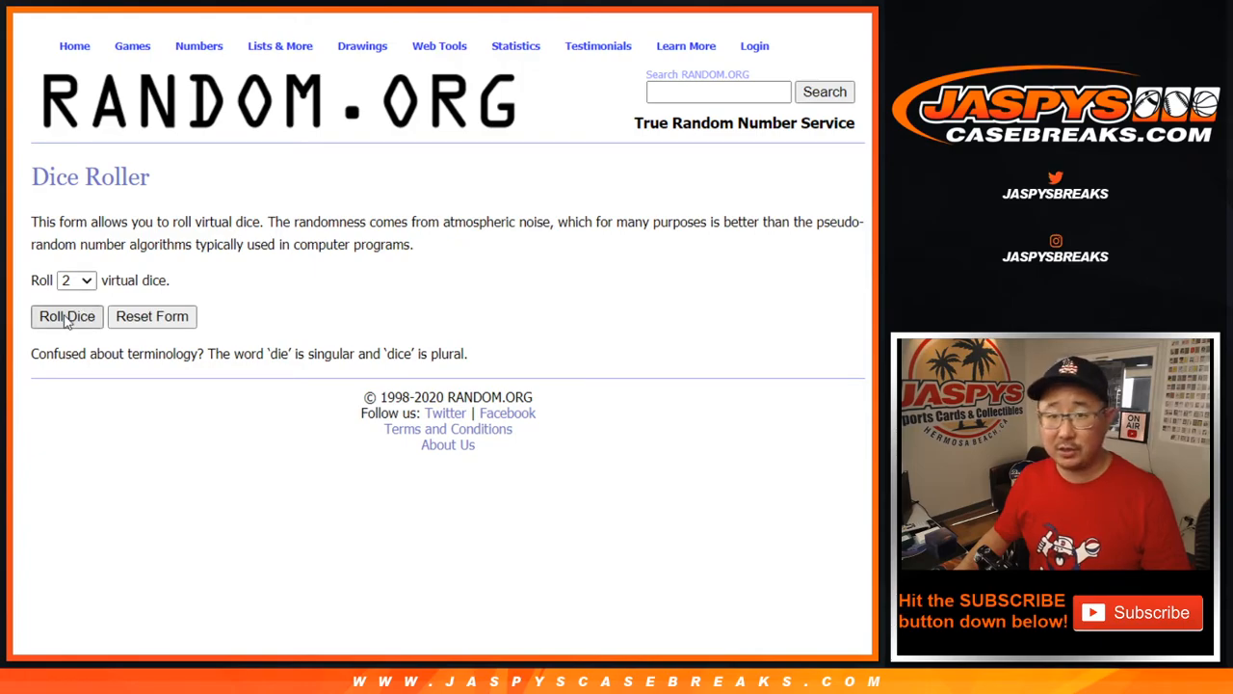
- Roll the two dice, then shuffle the 30 participant names into random order several times
left_click(66, 316)
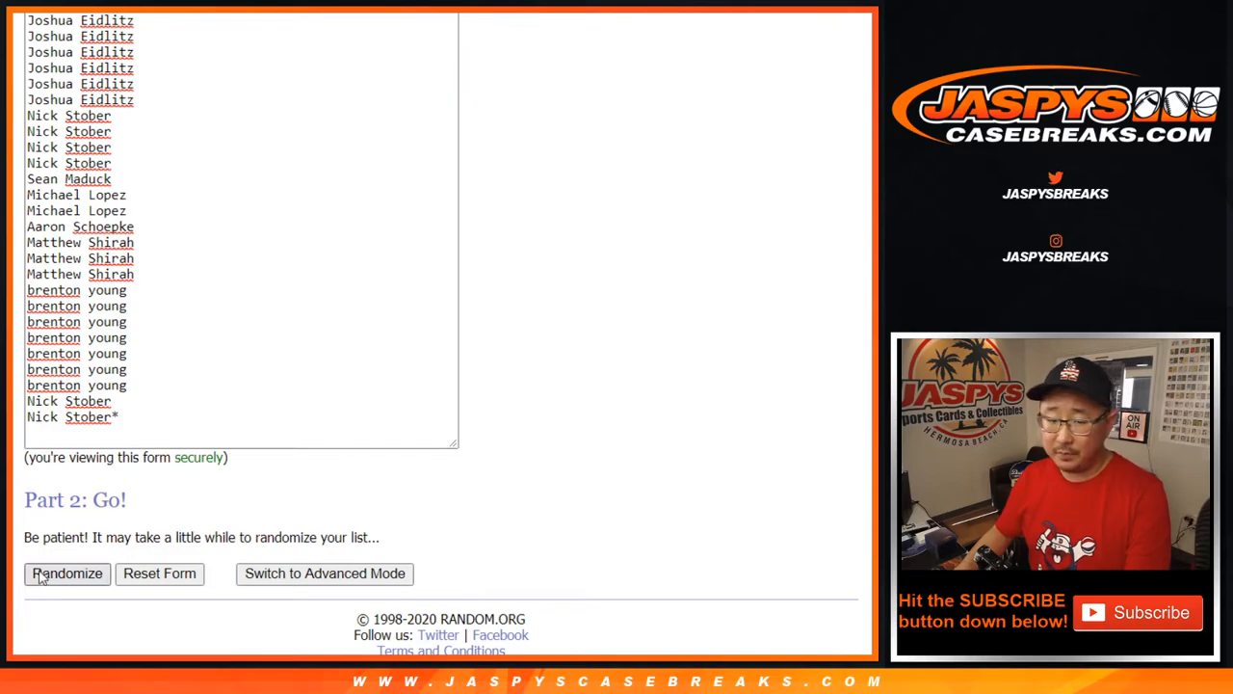
left_click(66, 574)
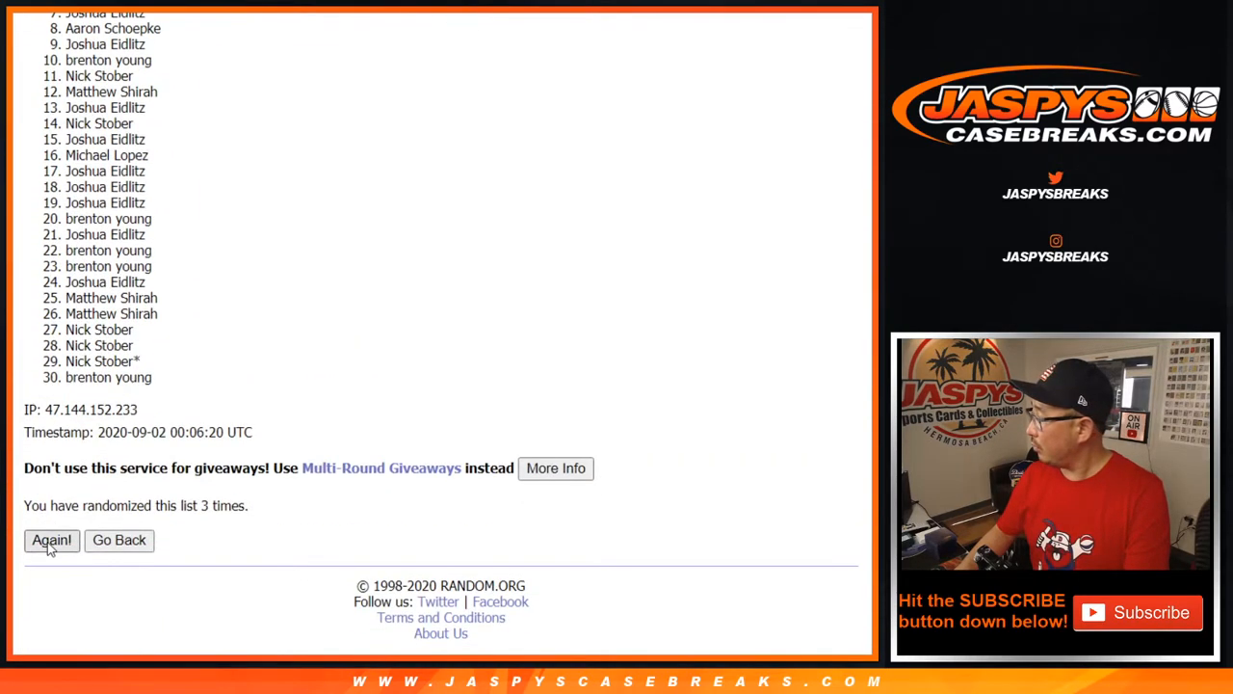
left_click(50, 539)
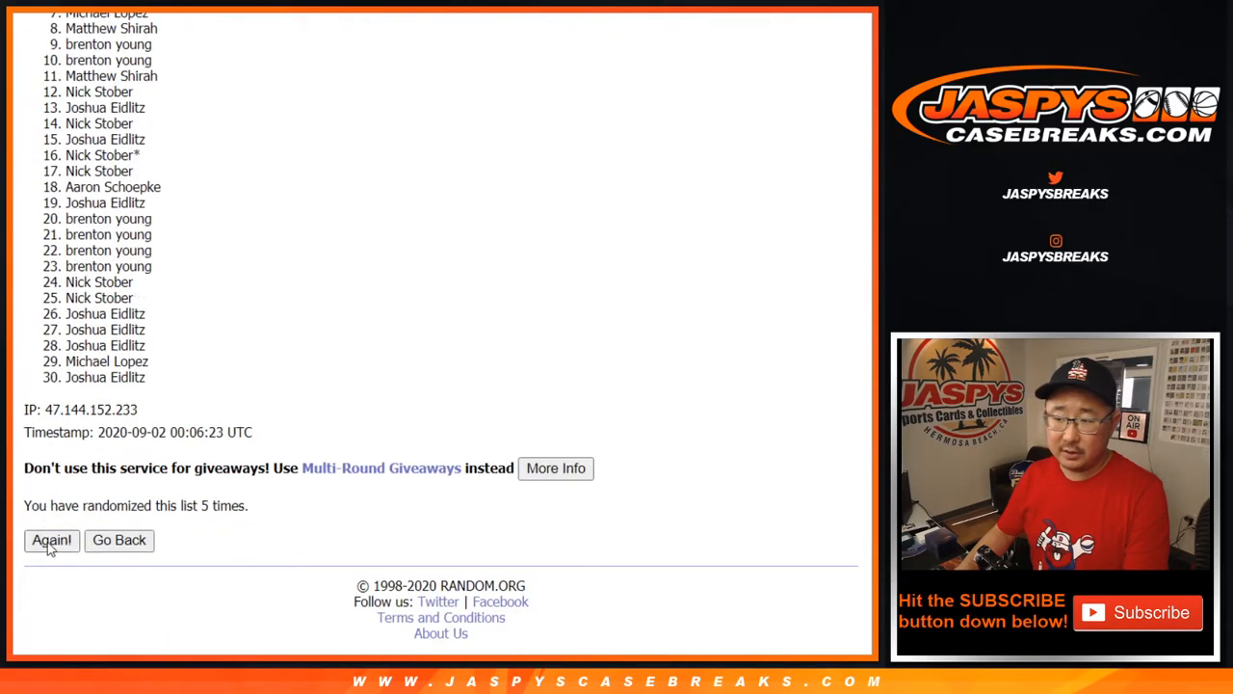
left_click(50, 539)
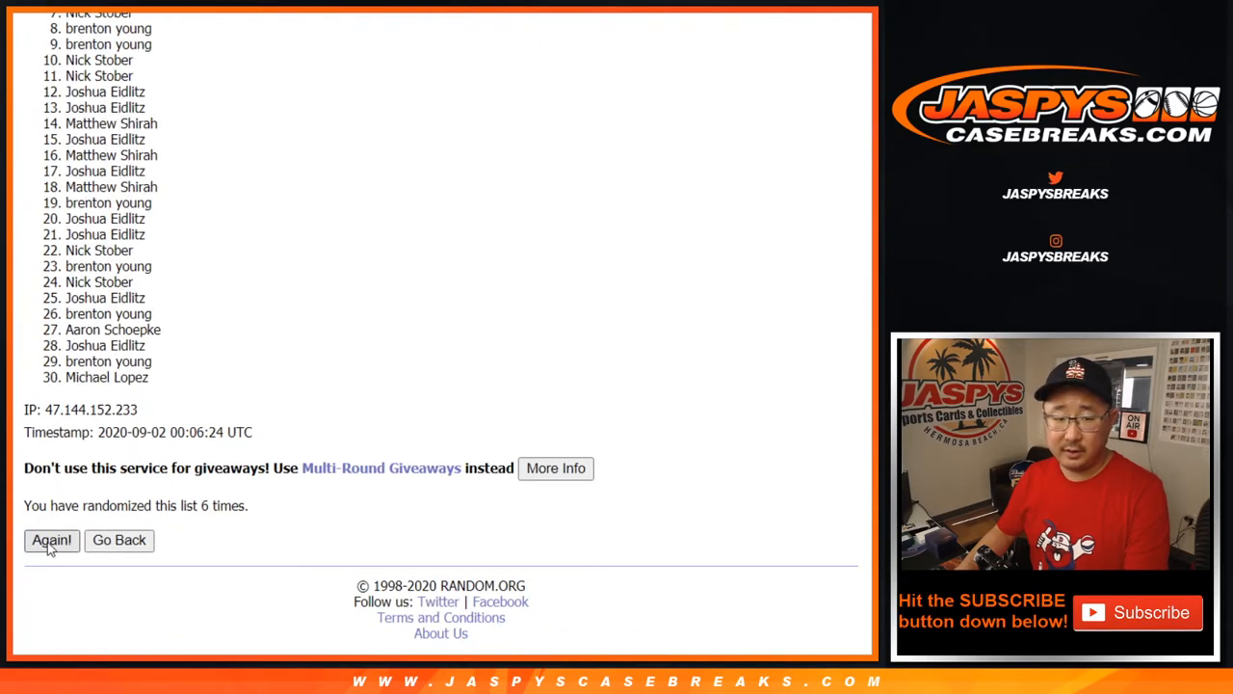
left_click(51, 540)
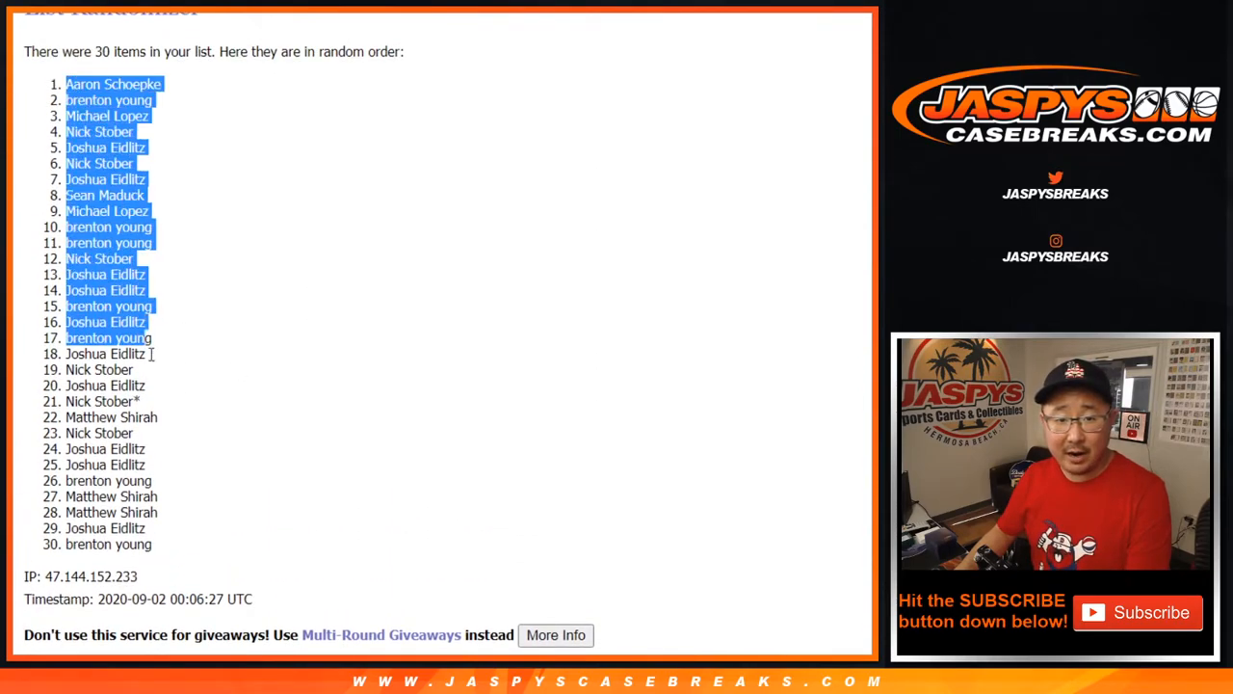
scroll("down", 3)
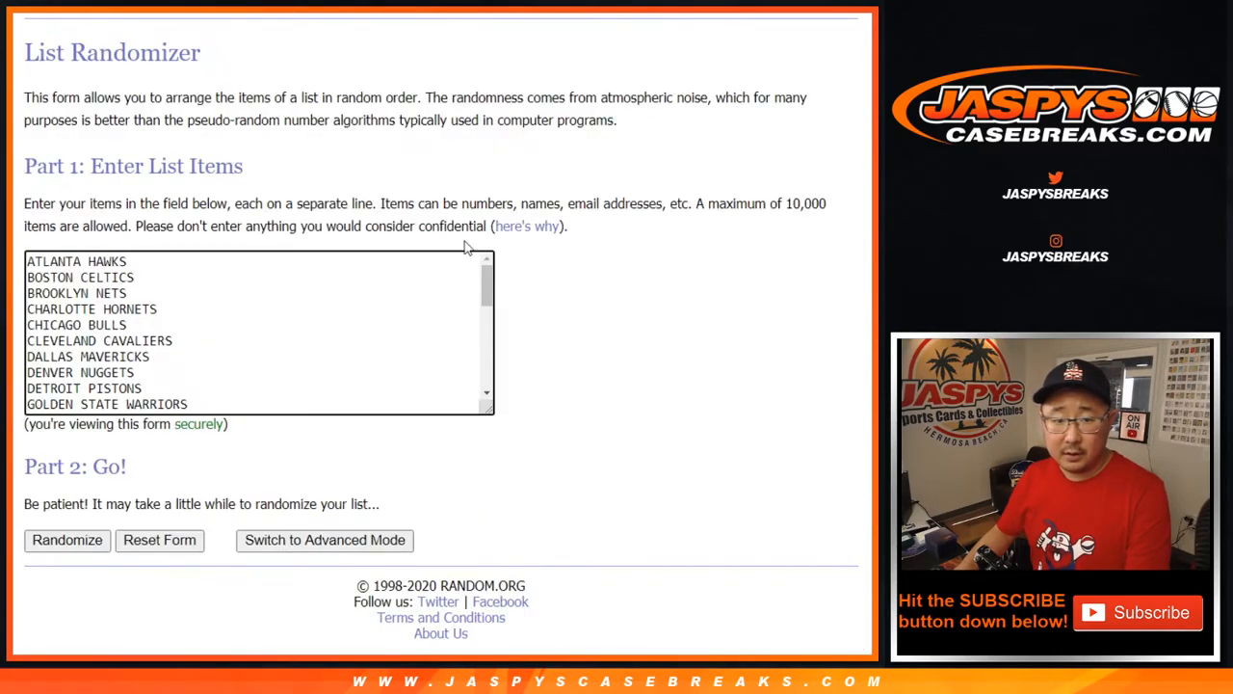
- Randomize the 30 NBA teams and reshuffle them until randomized seven times
left_click(65, 539)
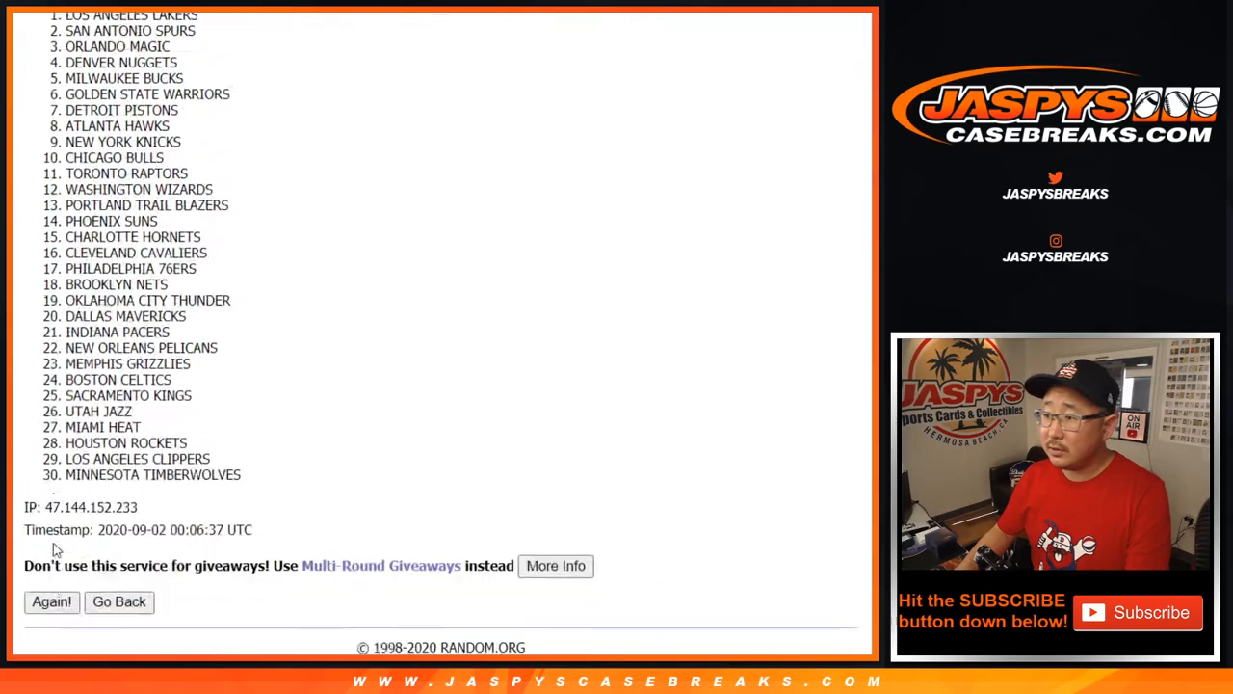
left_click(51, 601)
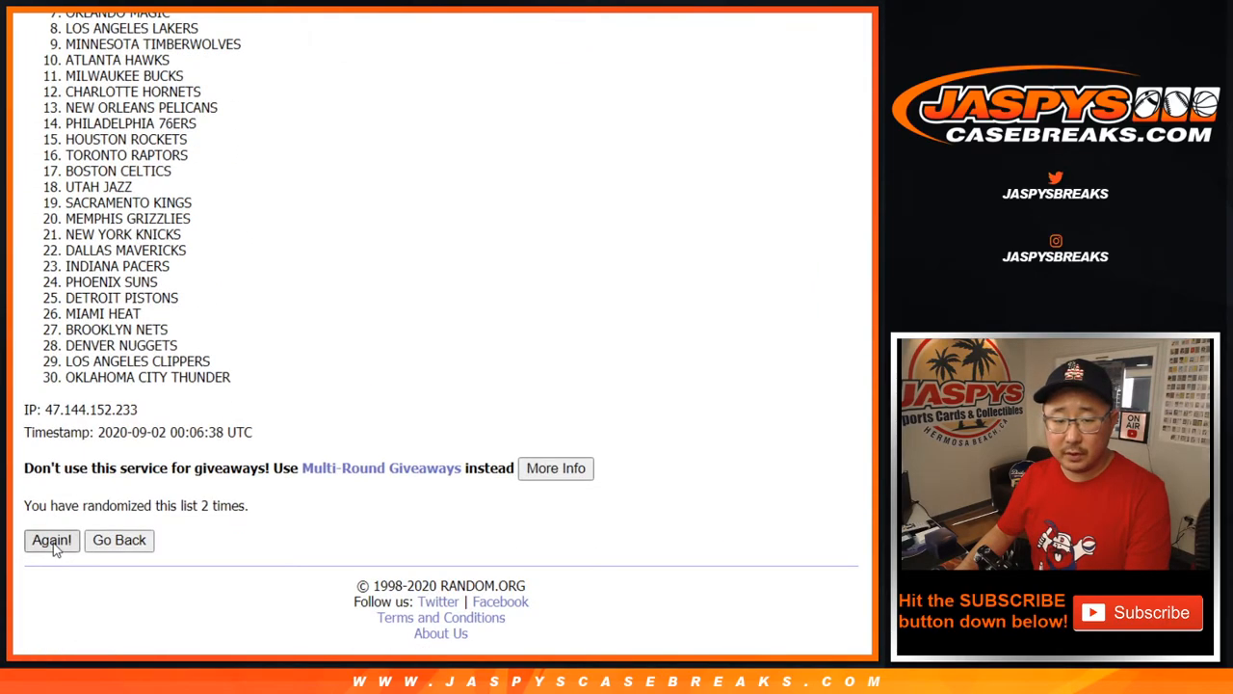
left_click(50, 539)
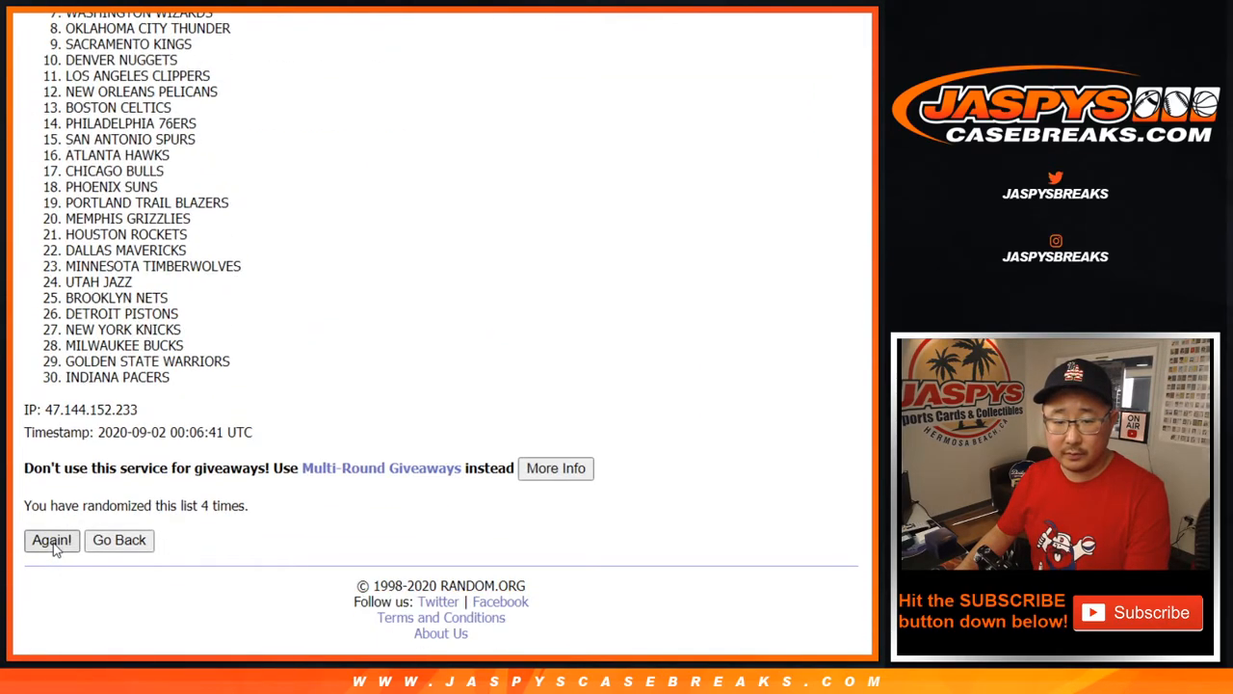
left_click(50, 540)
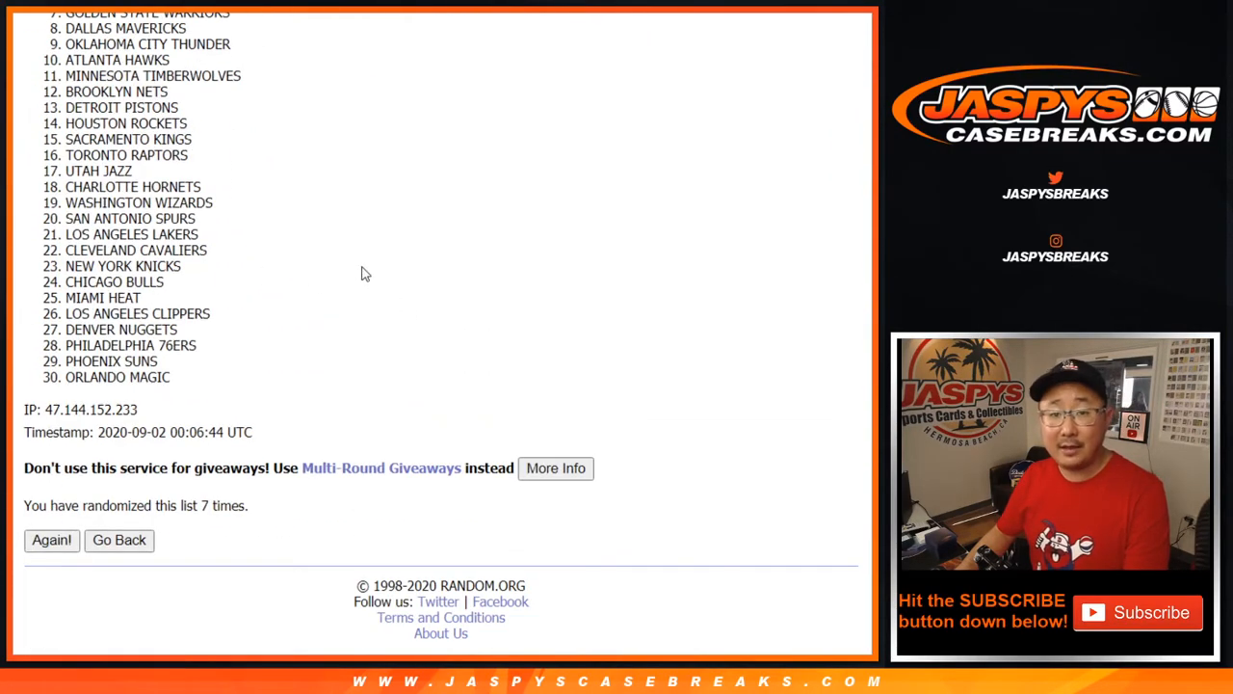
left_click(50, 540)
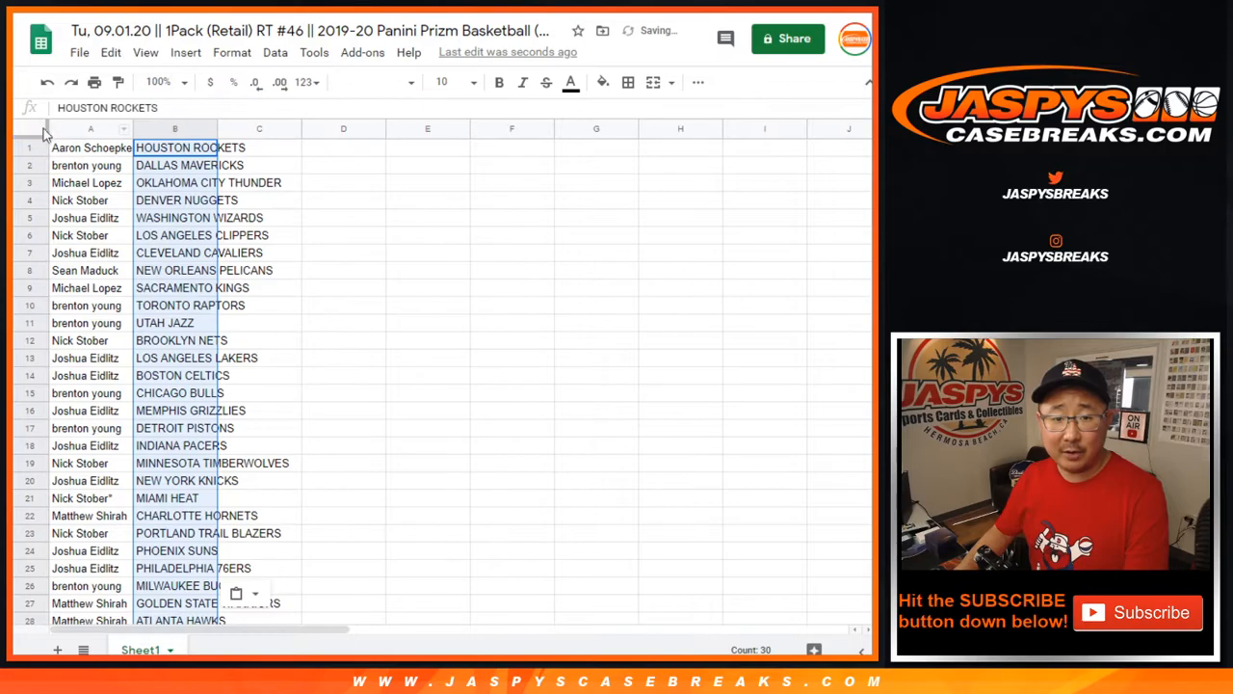
- Set every cell to Helvetica Neue and enlarge the sheet view to 125%
left_click(369, 80)
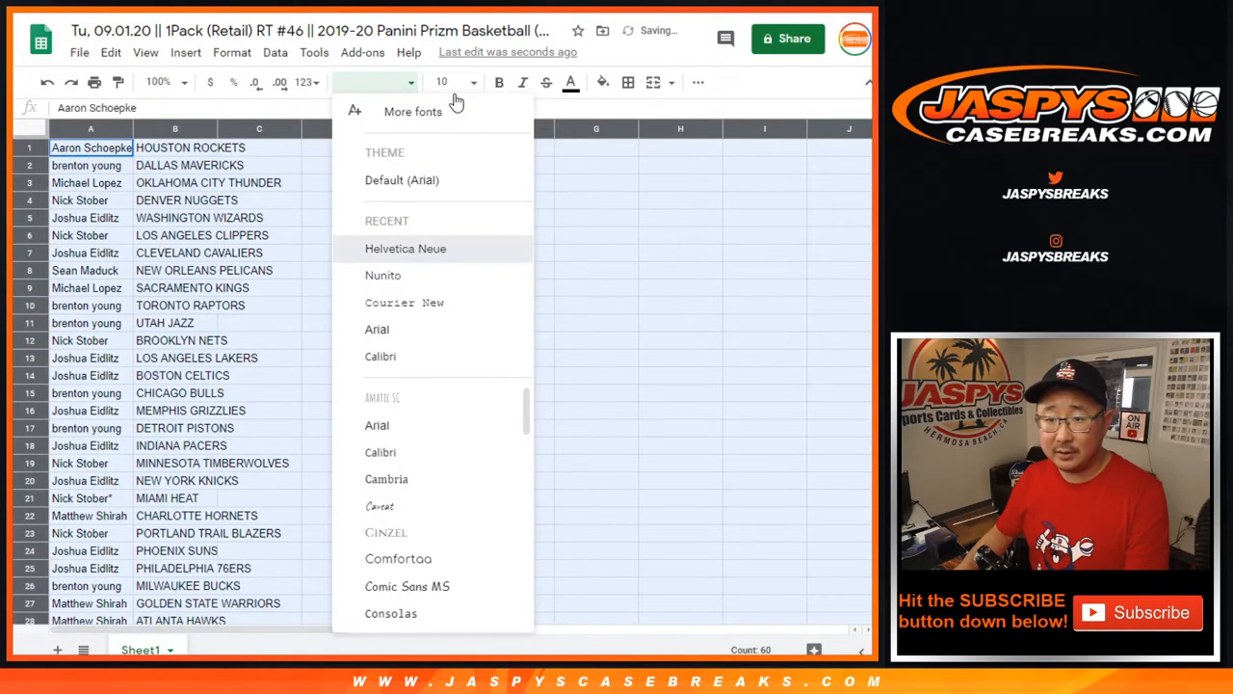
left_click(158, 81)
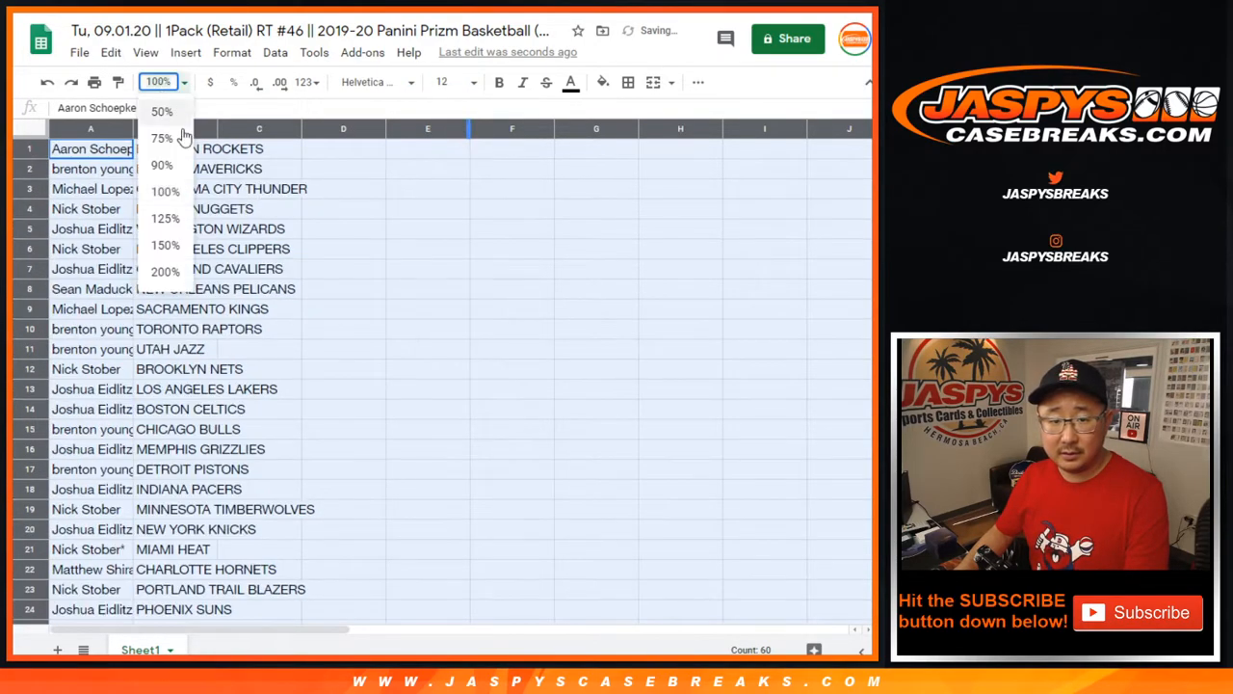
left_click(166, 217)
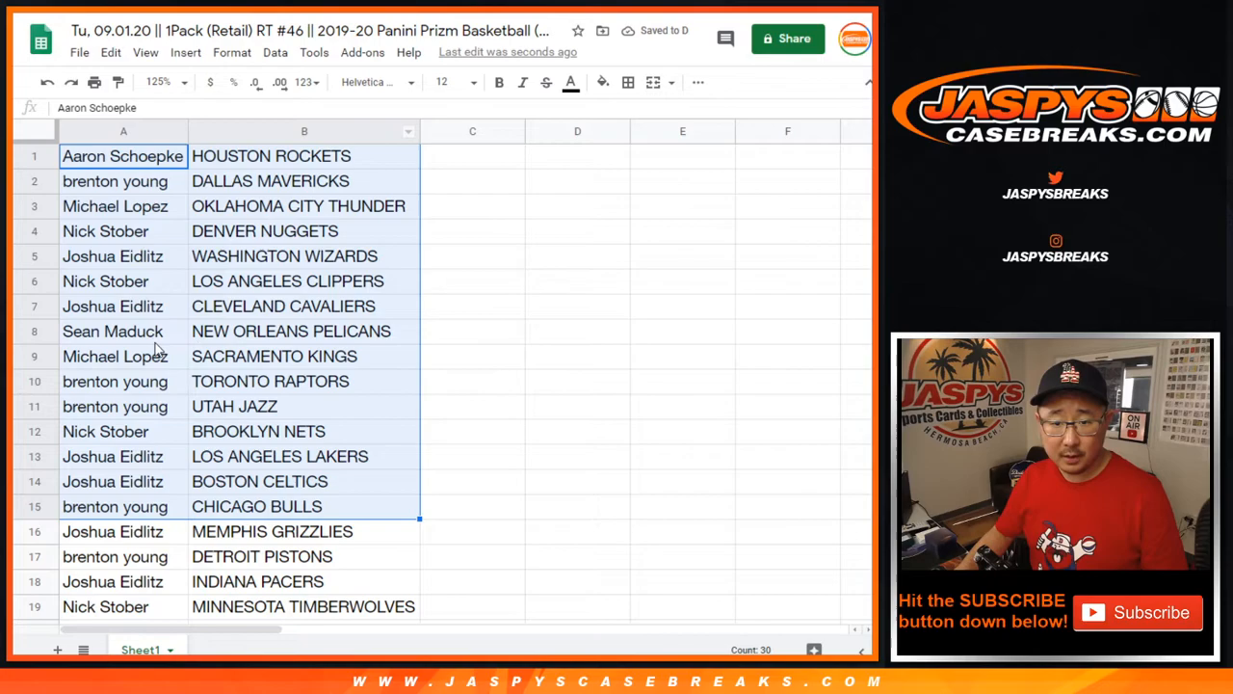
scroll("down", 3)
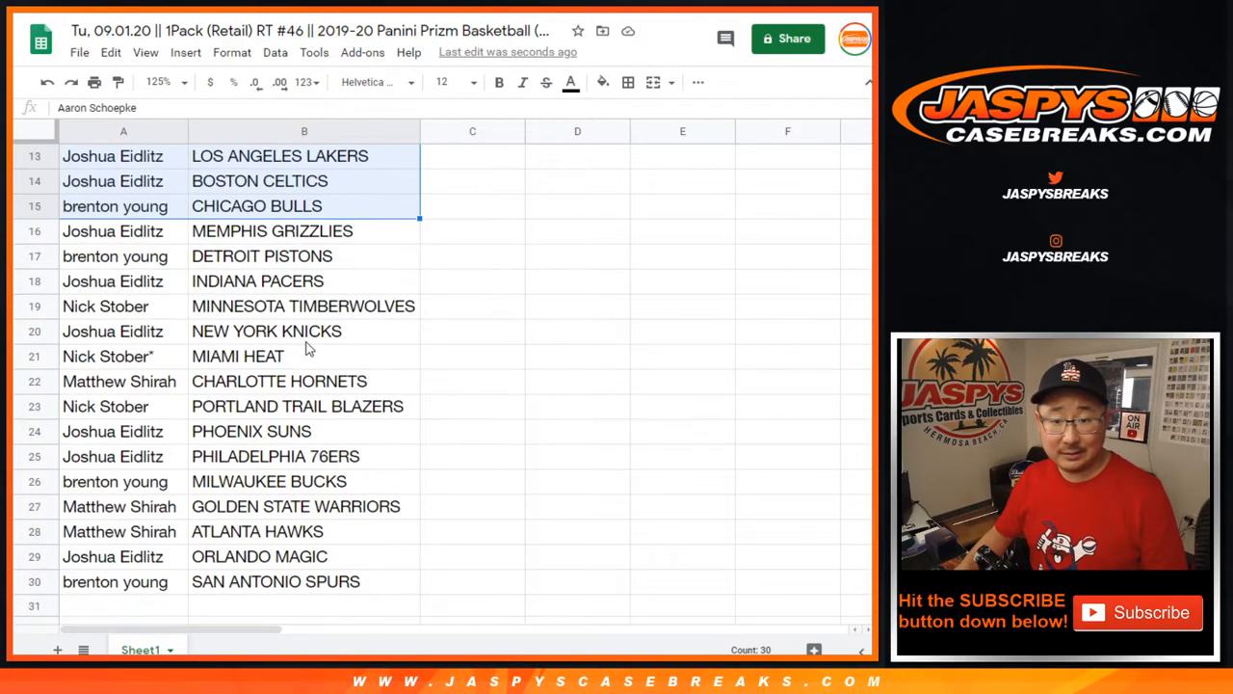
- Select the pairings in rows 16 to 30 and reduce zoom to 80% so all 30 rows show
left_click(112, 232)
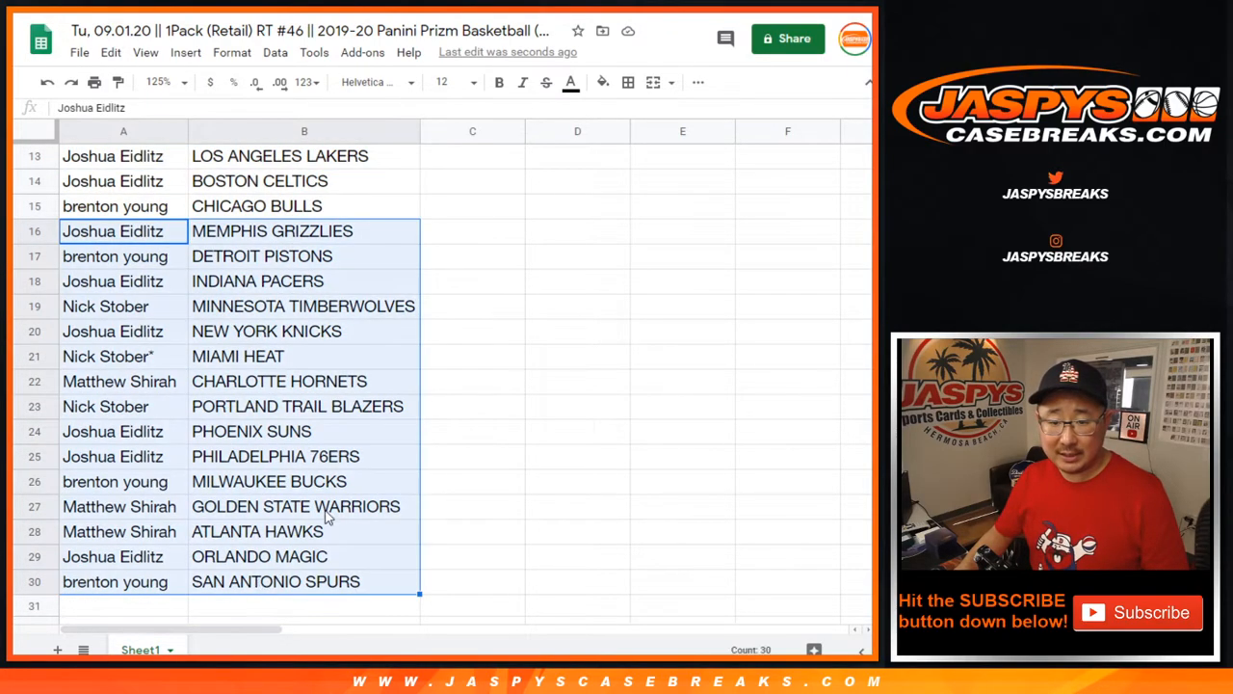
scroll("up", 3)
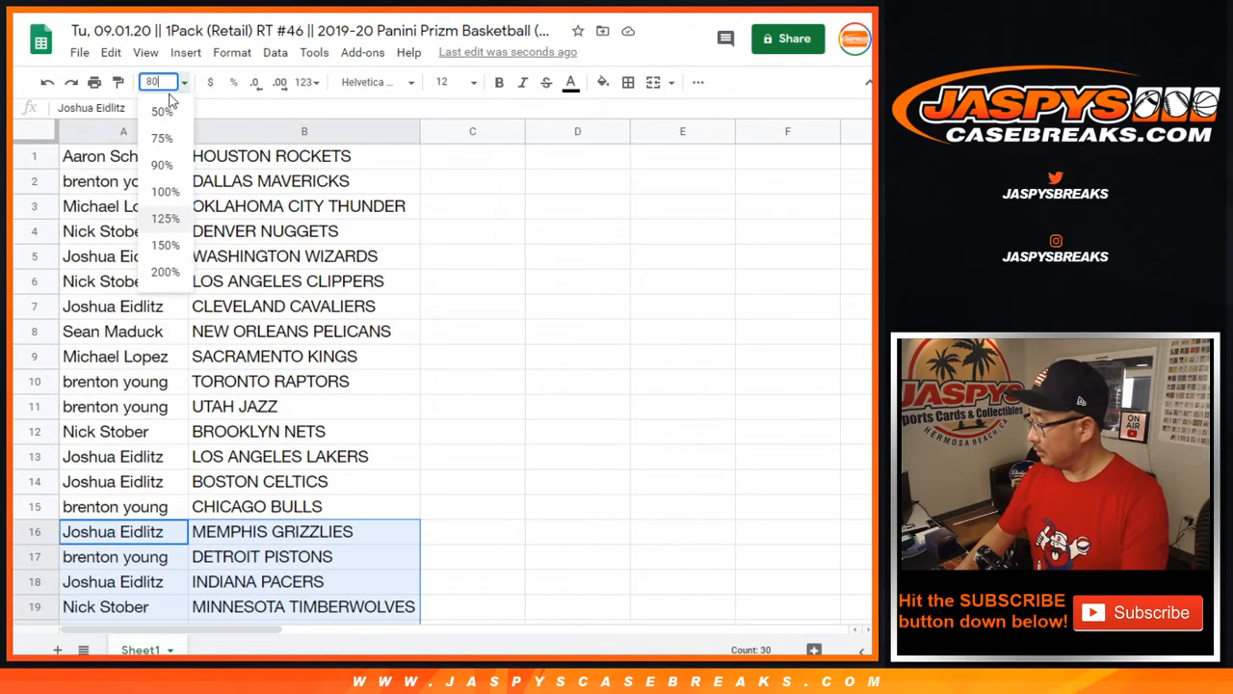
left_click(161, 110)
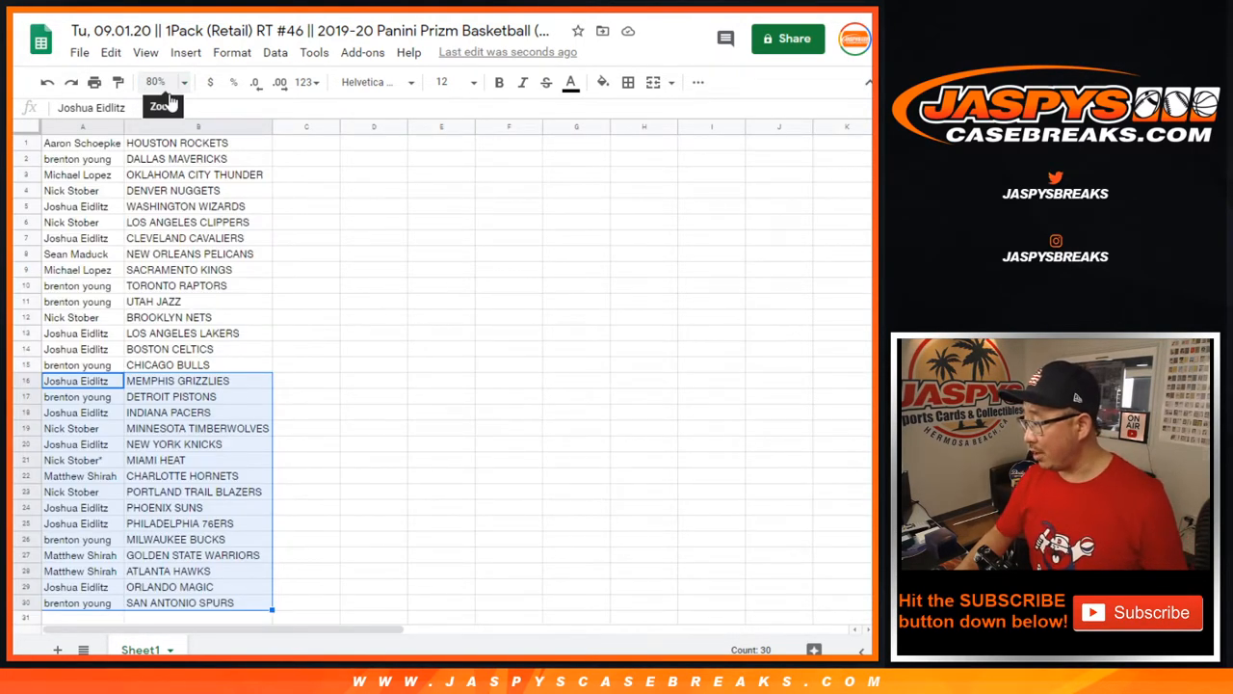
mouse_move(331, 336)
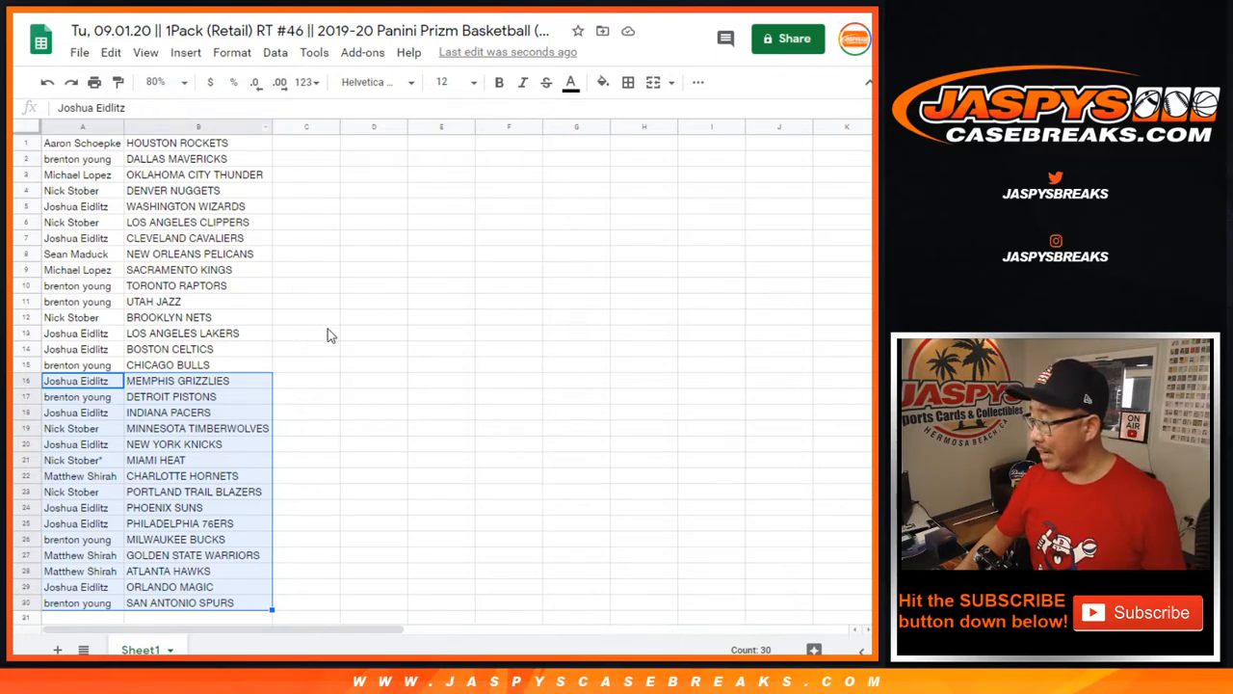
left_click(198, 128)
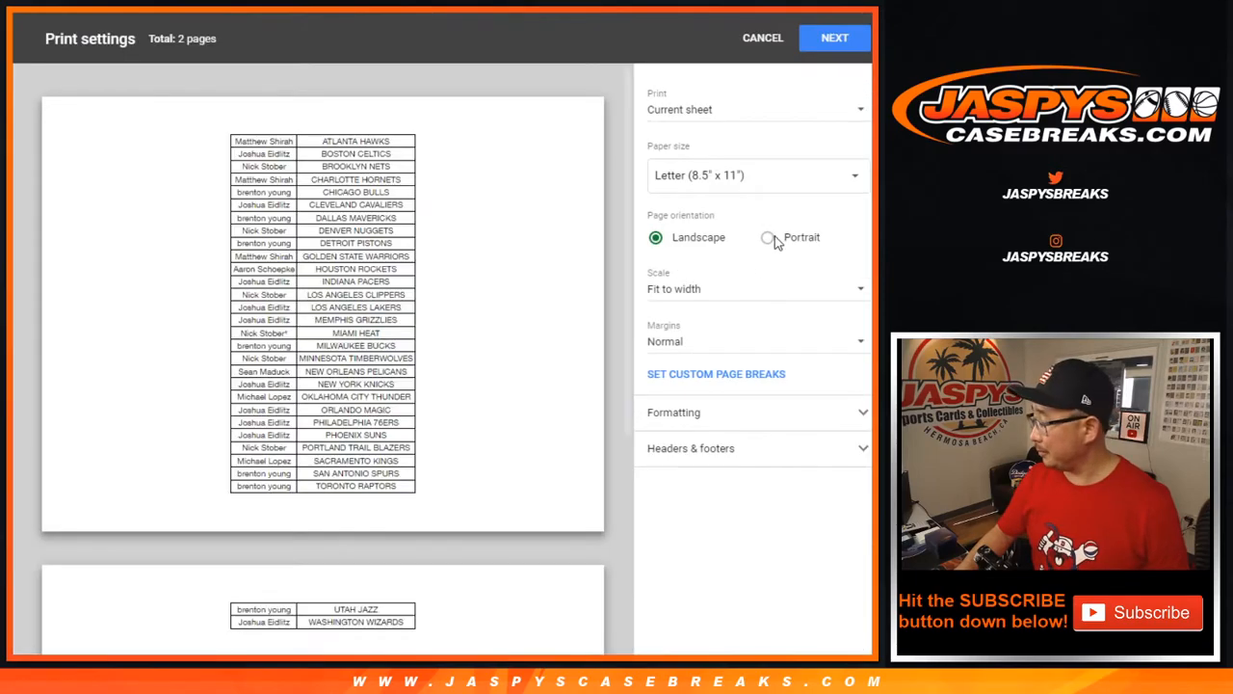
- Print the pairings list in portrait orientation with the workbook title header
left_click(762, 237)
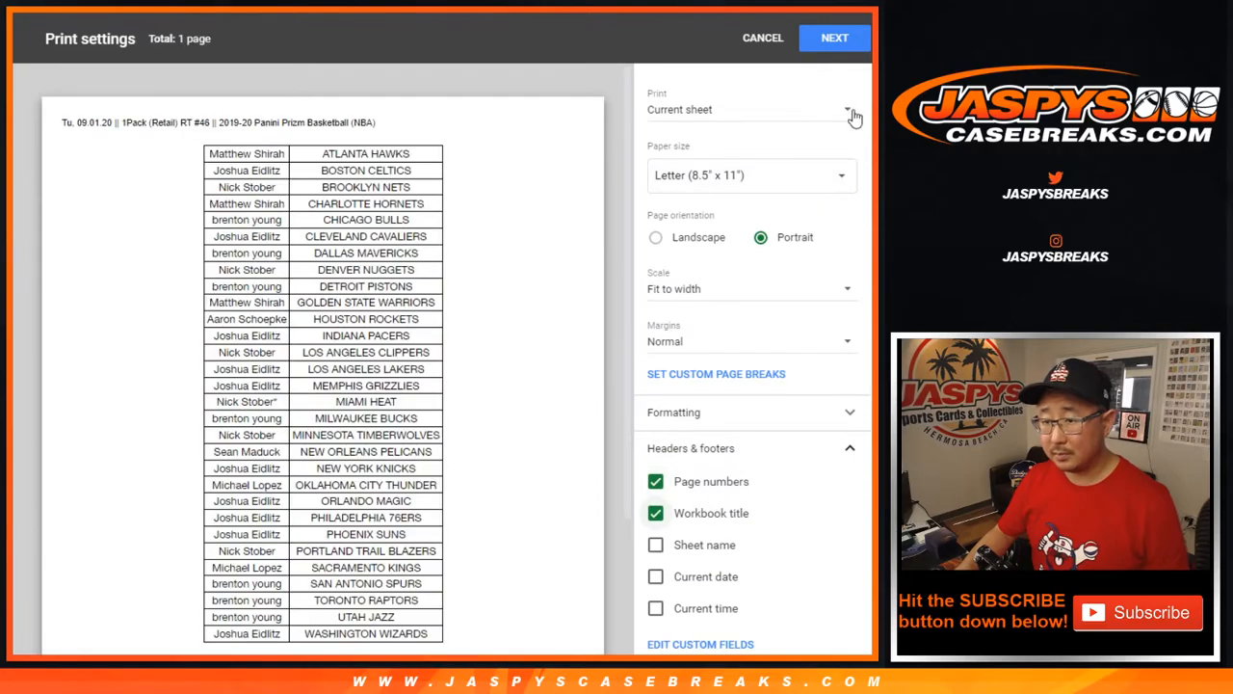
left_click(763, 38)
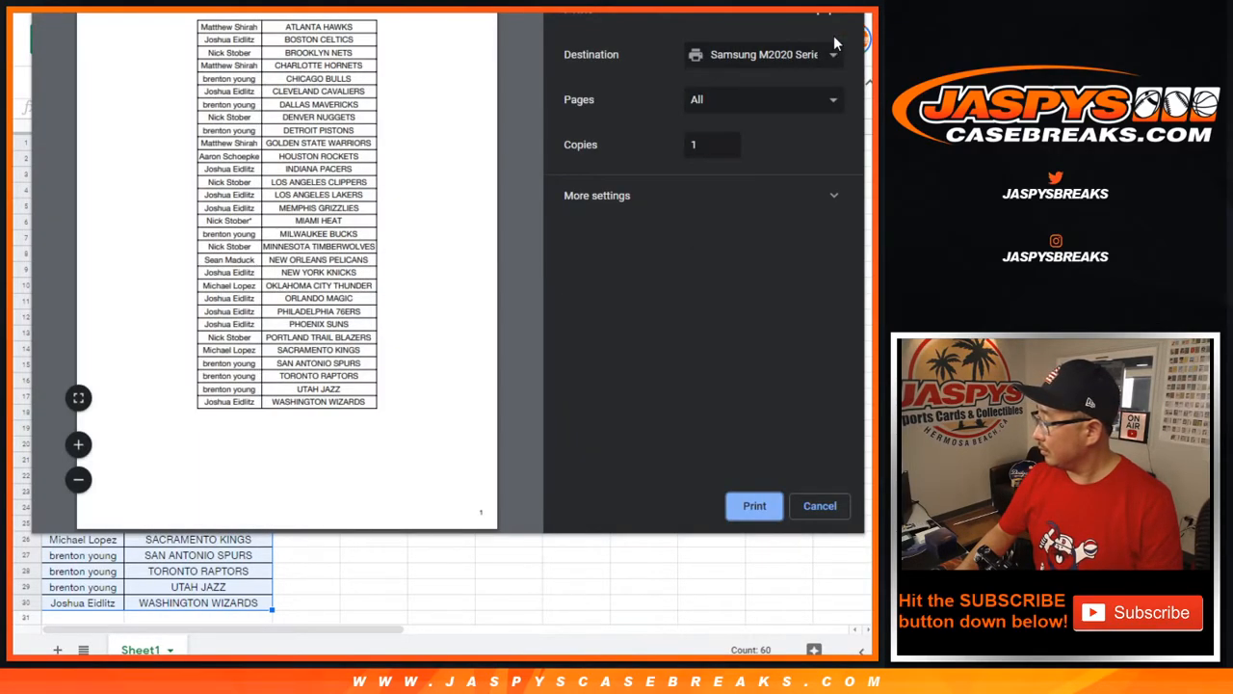
left_click(819, 504)
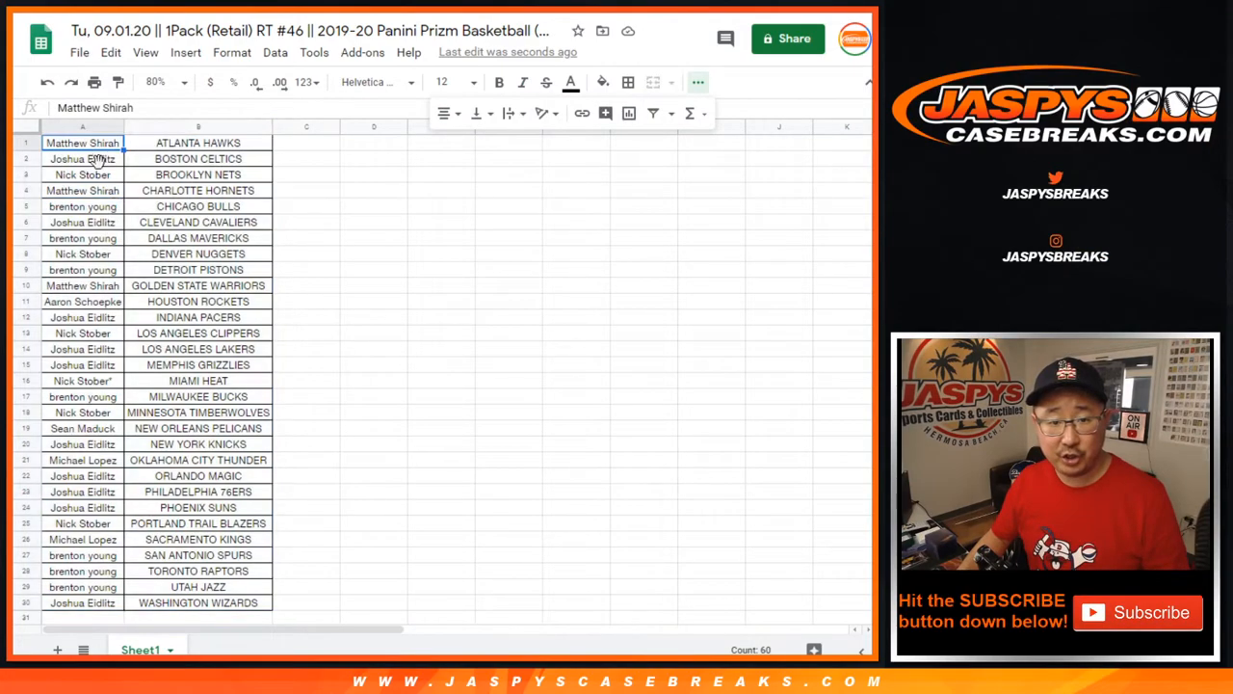
left_click(81, 143)
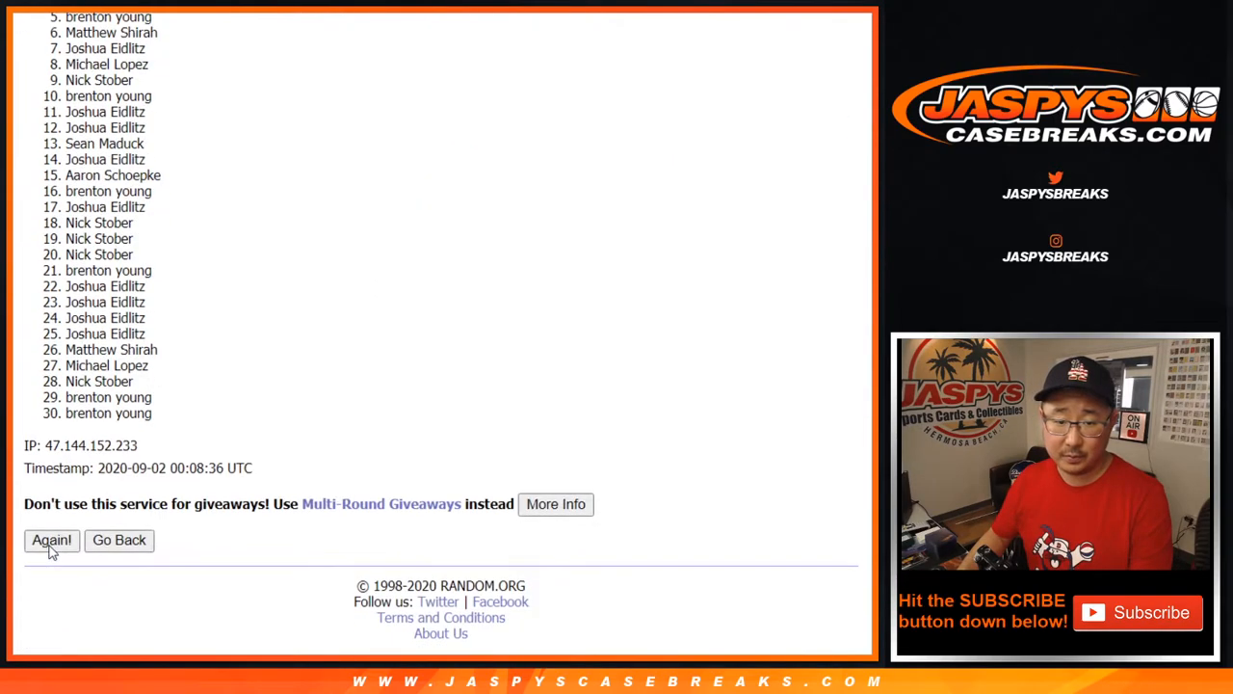
- Reshuffle the 30 names with Again! until the list has been randomized seven times
left_click(50, 539)
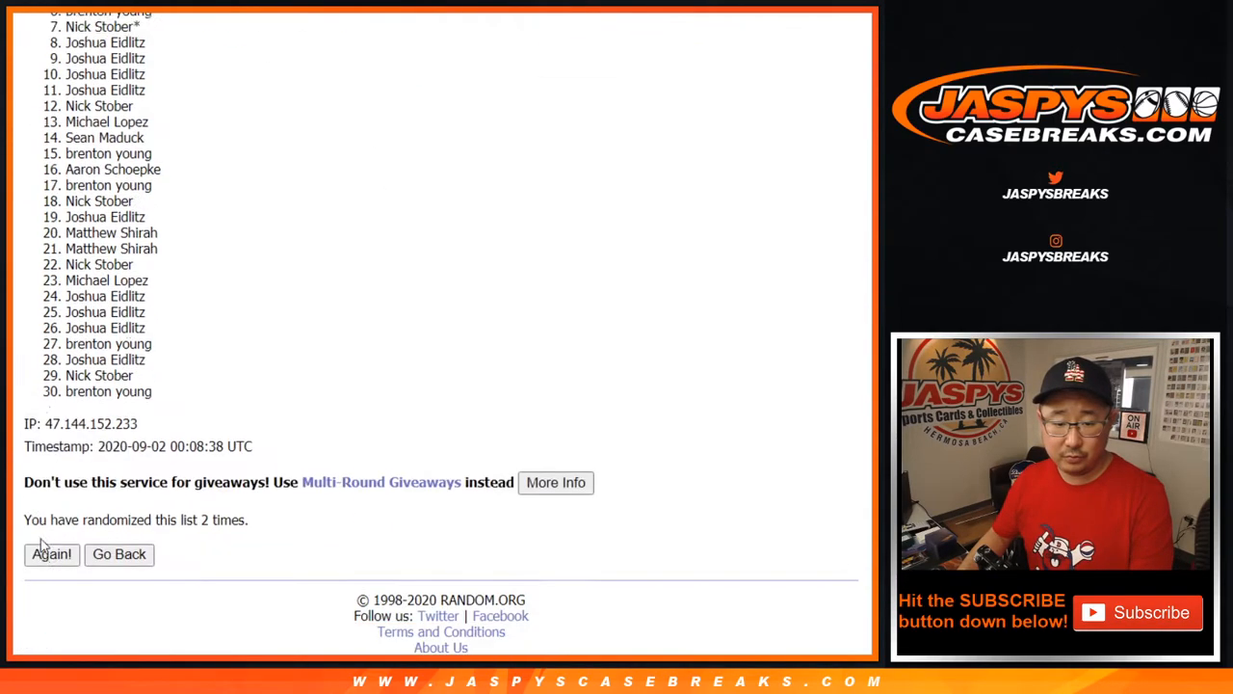
left_click(50, 555)
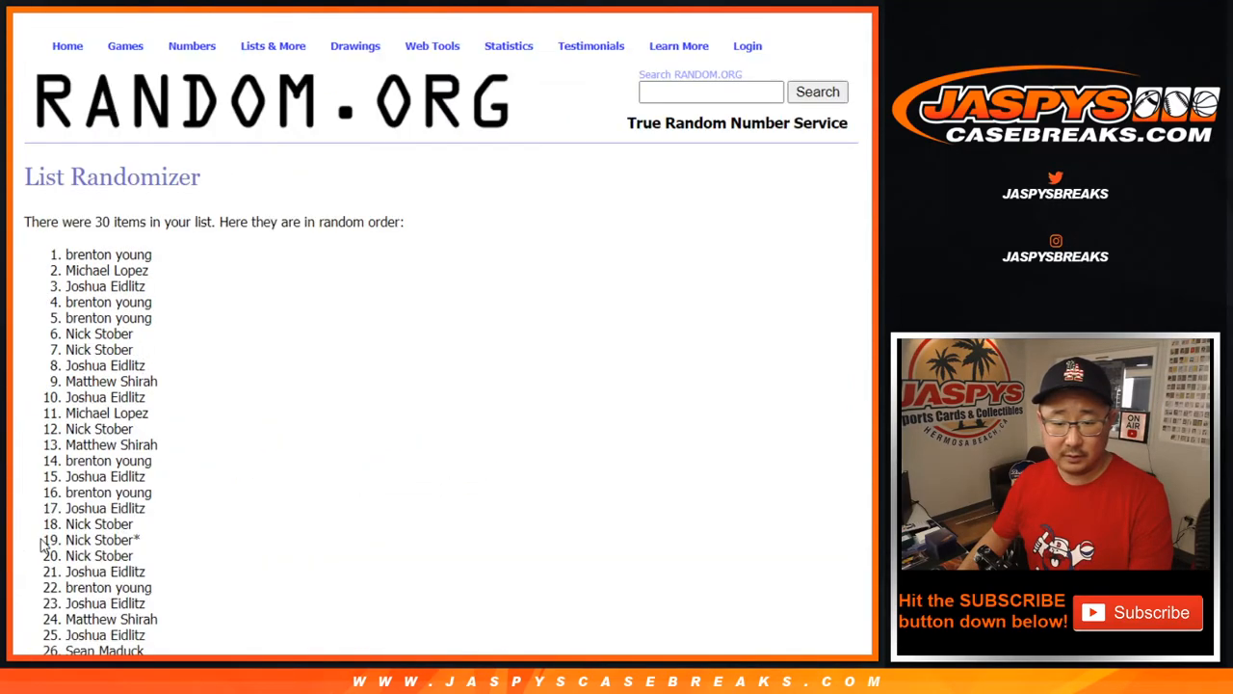
scroll("down", 3)
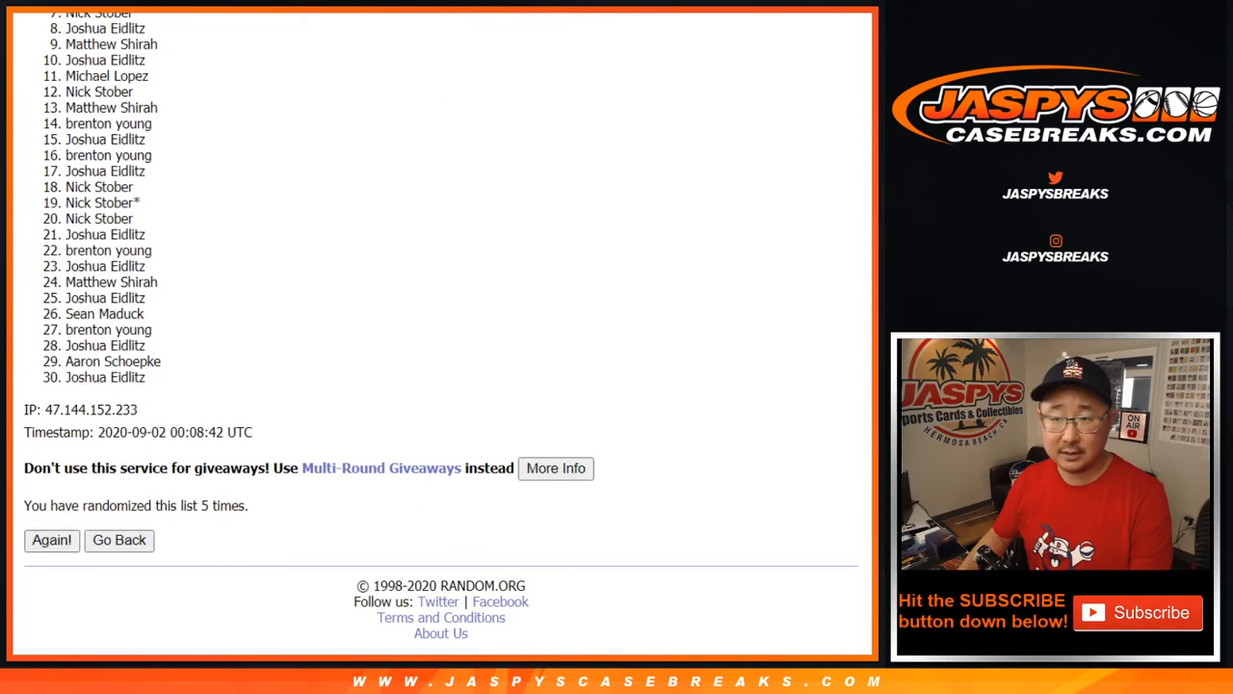
left_click(50, 539)
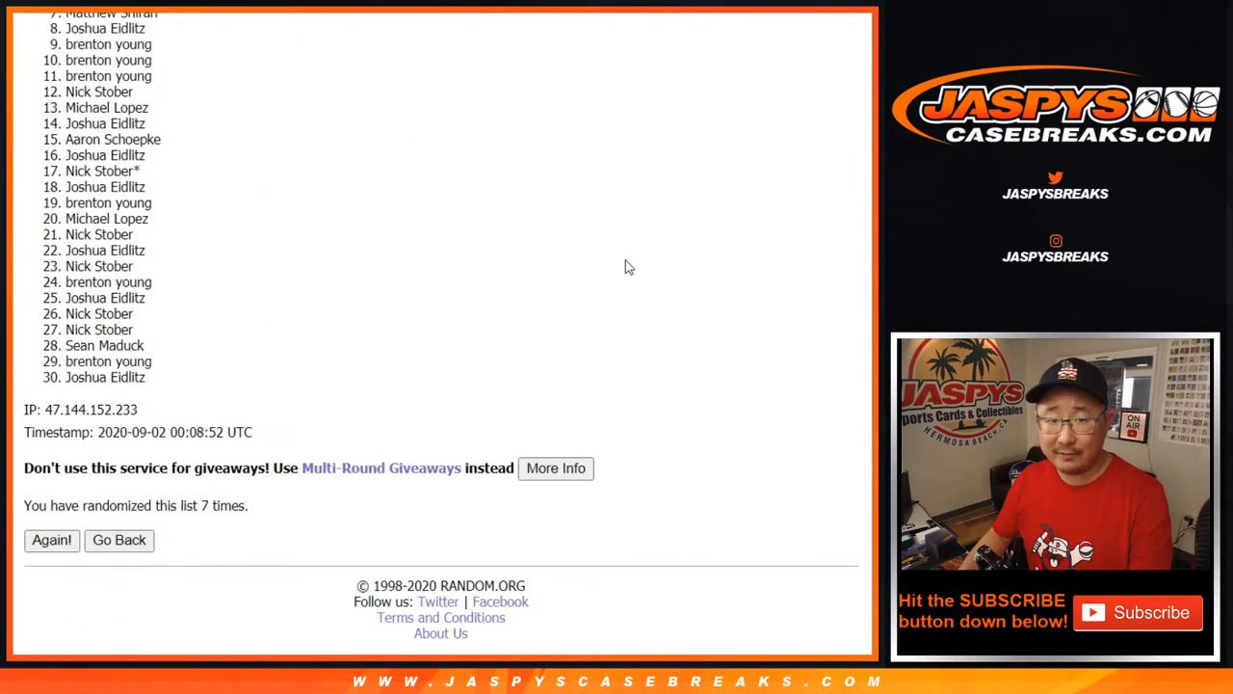
scroll("up", 3)
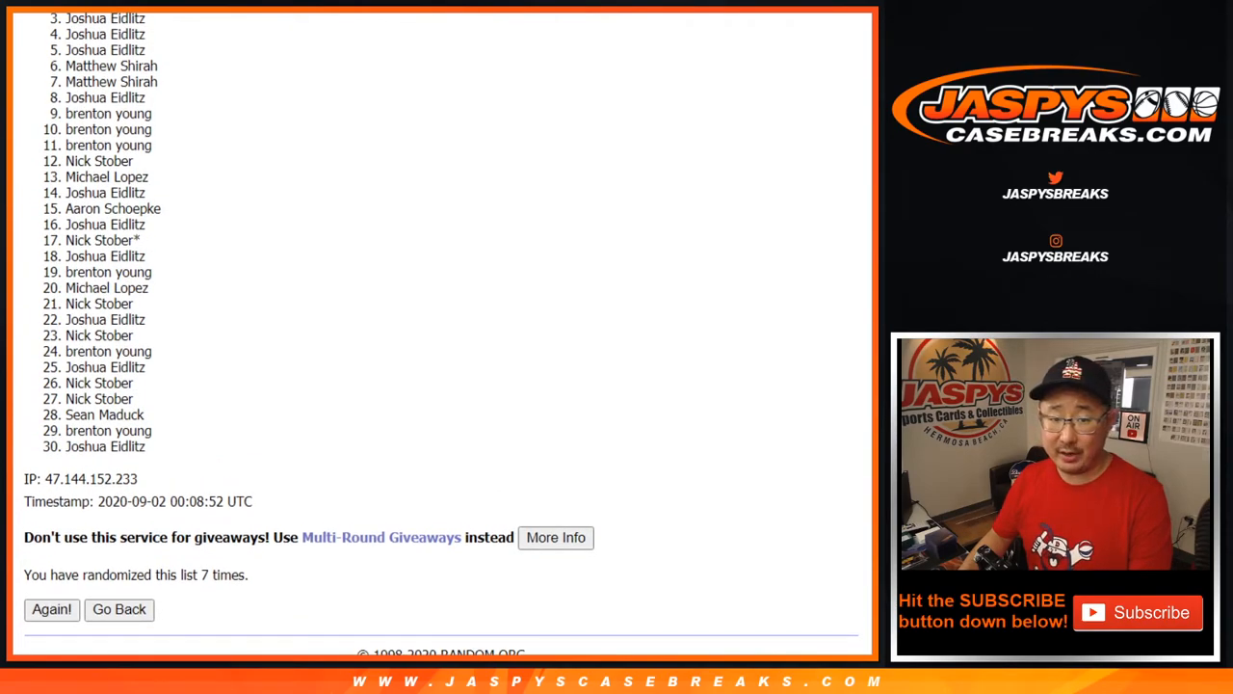
mouse_move(300, 426)
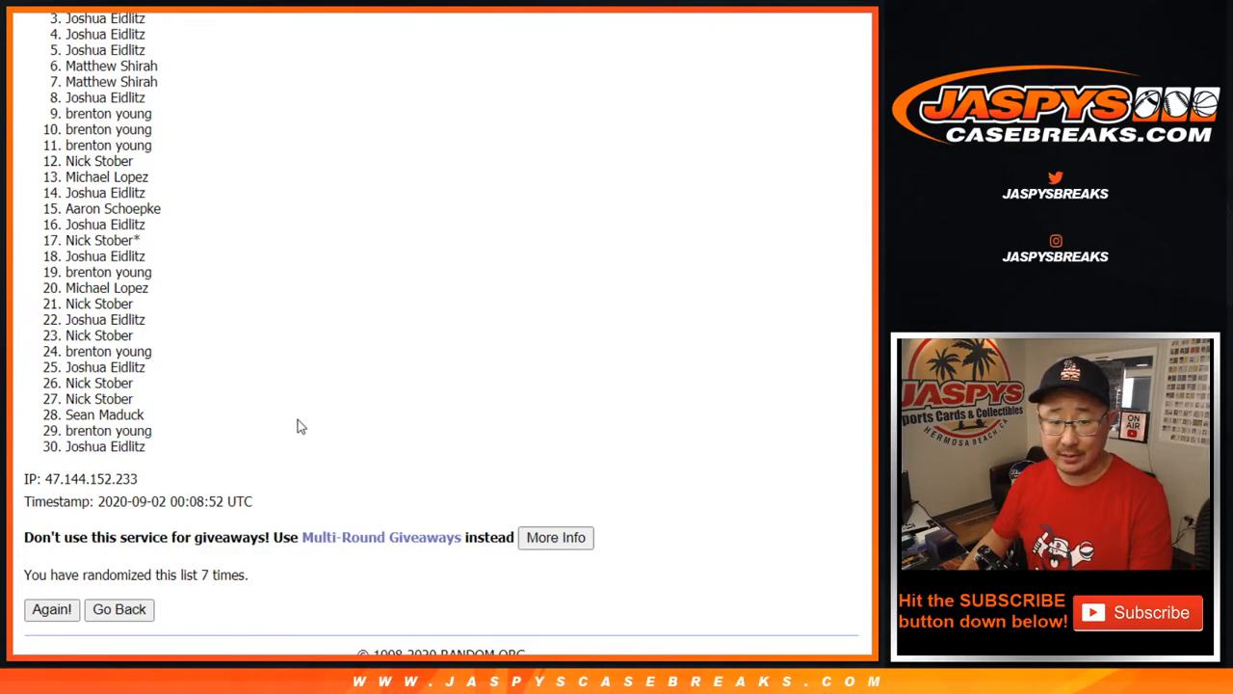
mouse_move(304, 409)
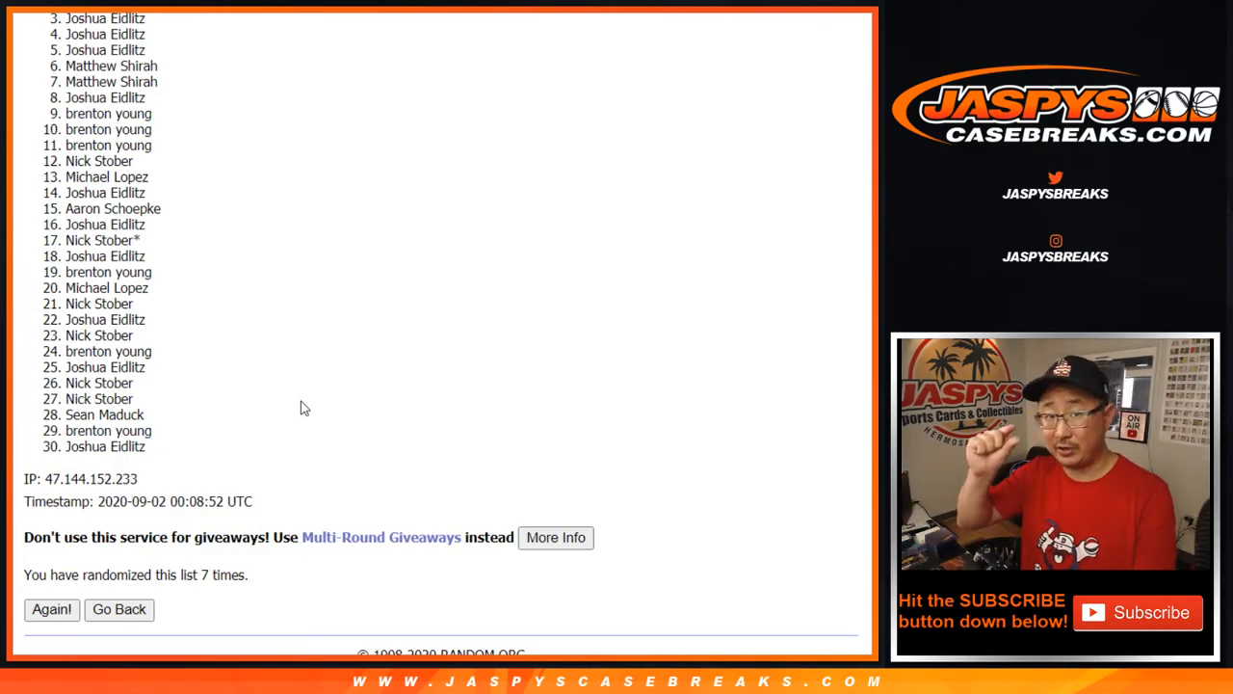
mouse_move(717, 278)
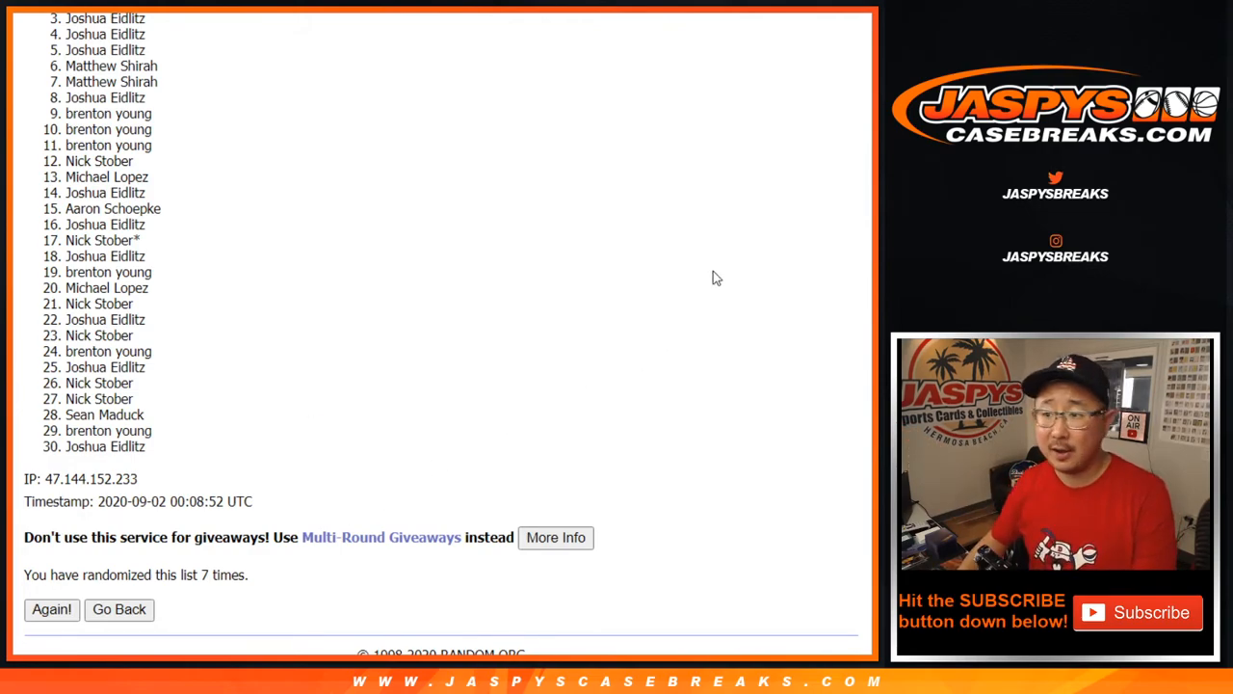
scroll("up", 3)
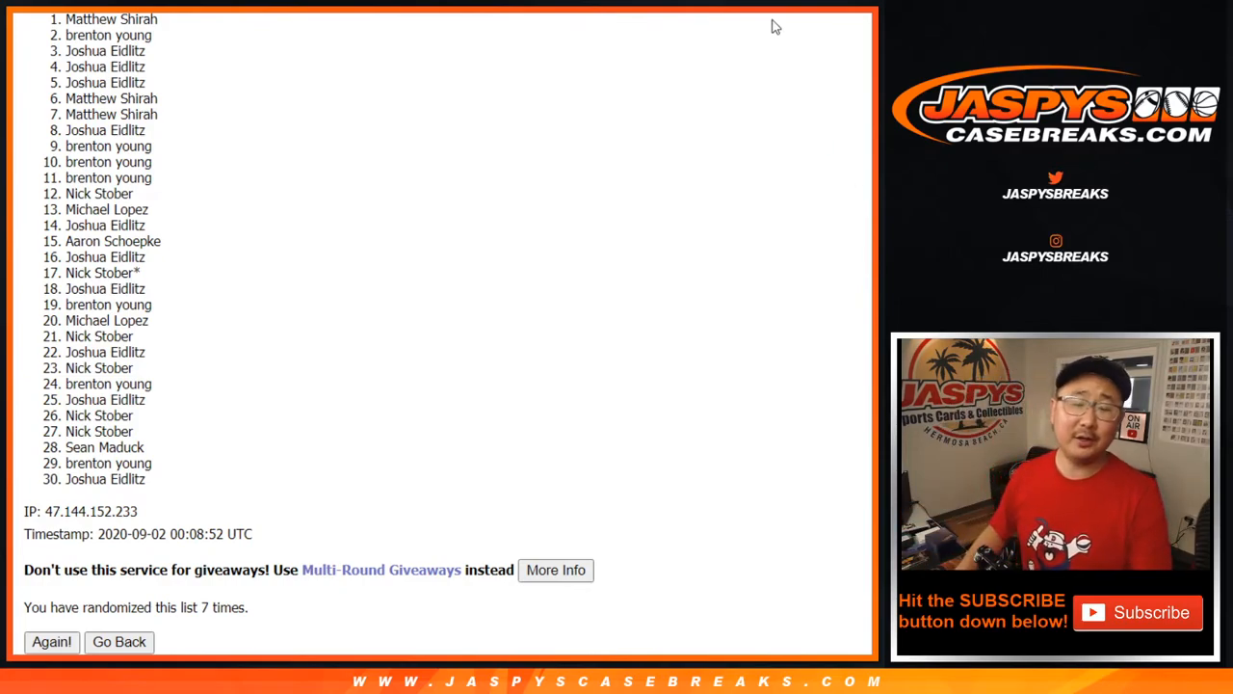
mouse_move(447, 243)
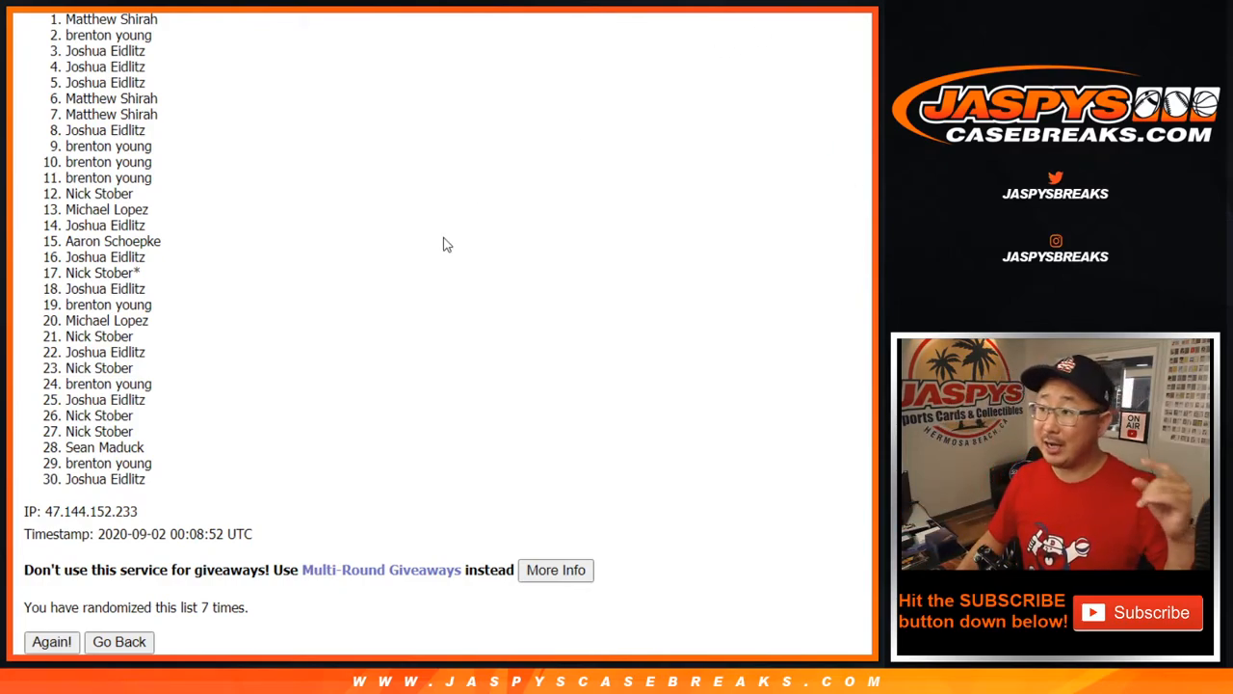